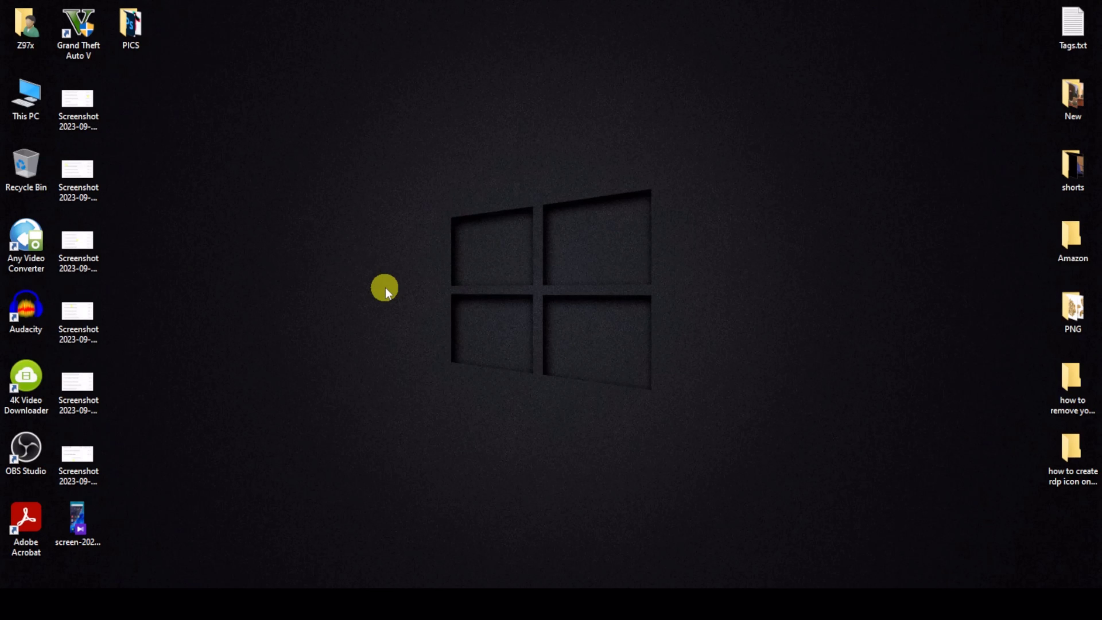
mouse_move(378, 320)
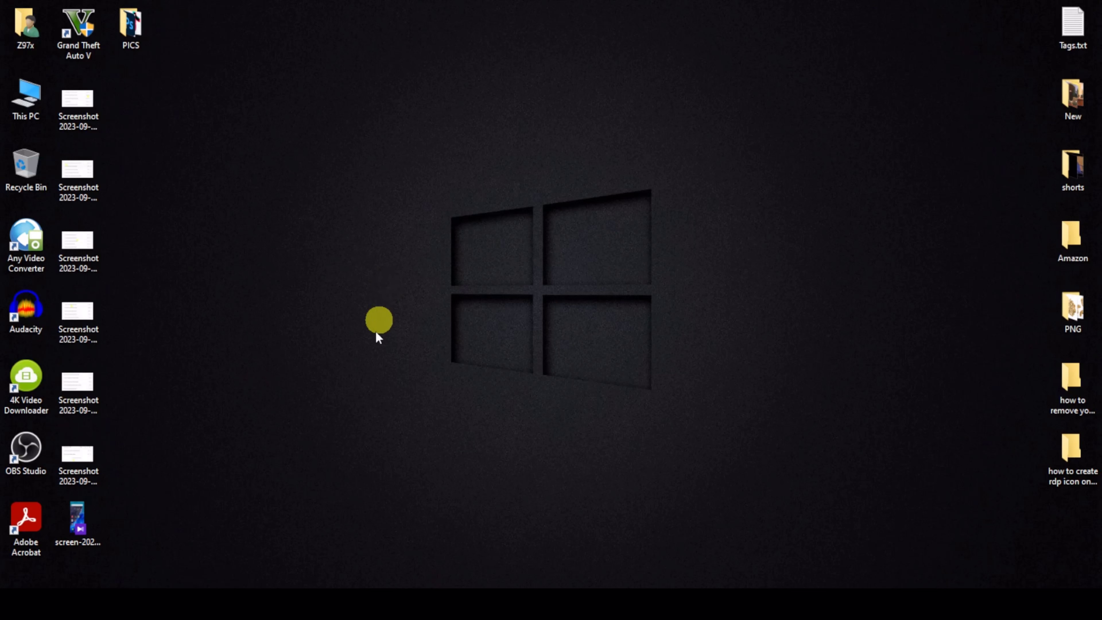
mouse_move(311, 427)
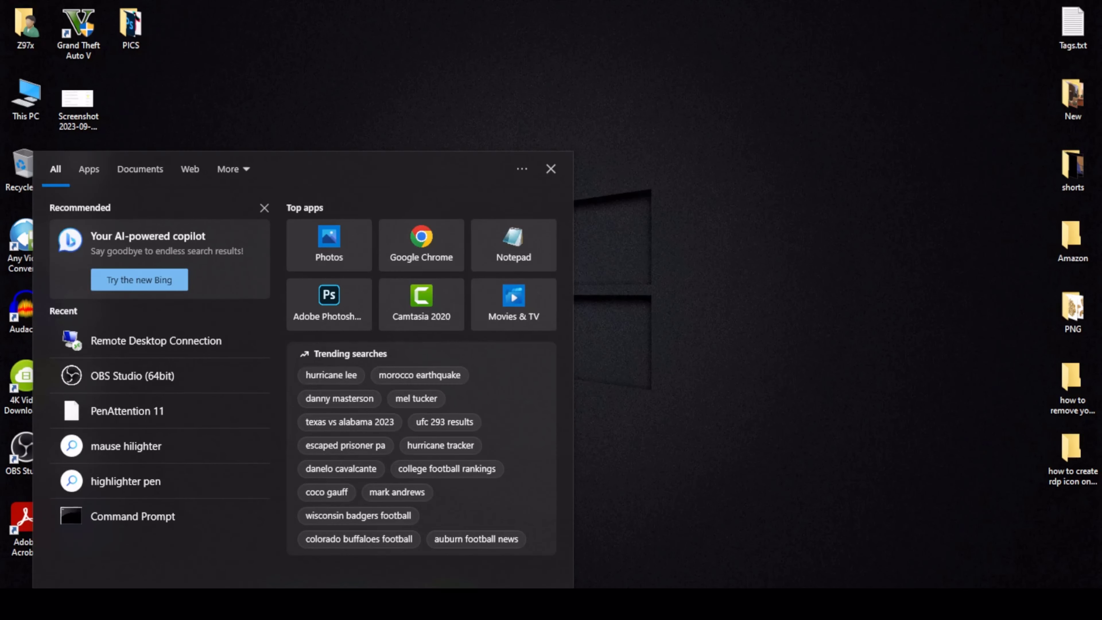
Search Windows for 'remote' to surface the Remote Desktop Connection app
type("remote")
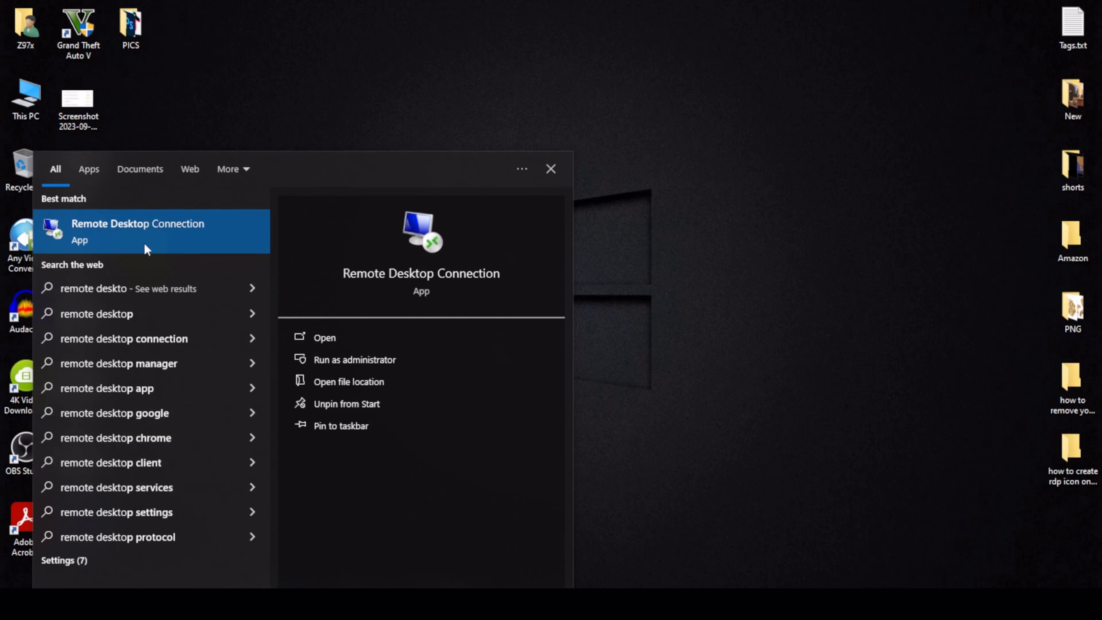
mouse_move(129, 237)
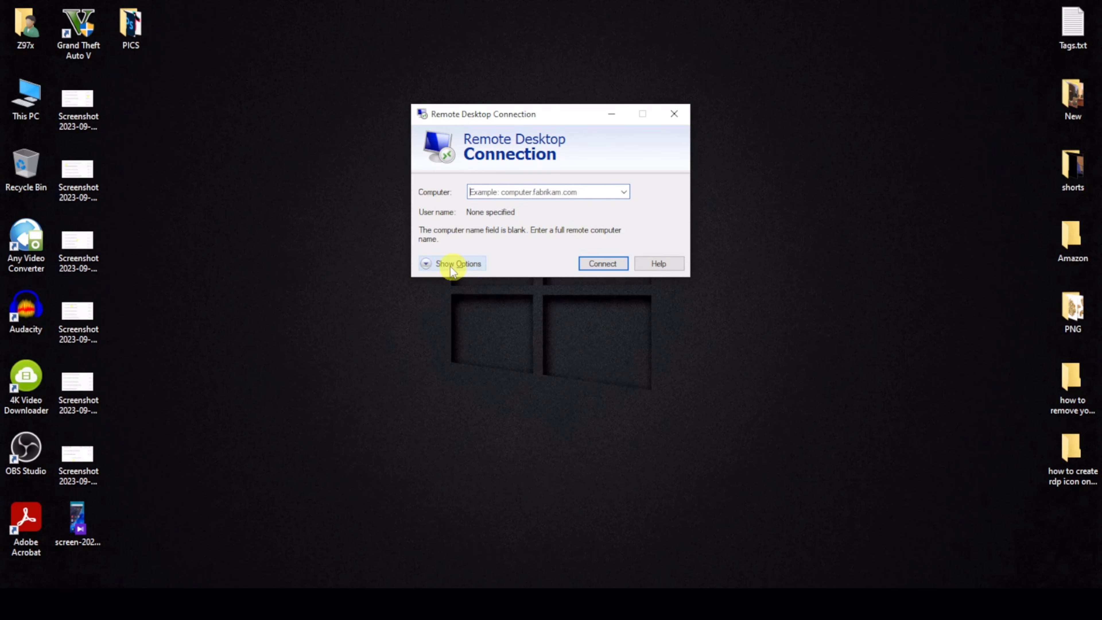
Show the full connection settings and start Save As for a new RDP file
left_click(453, 263)
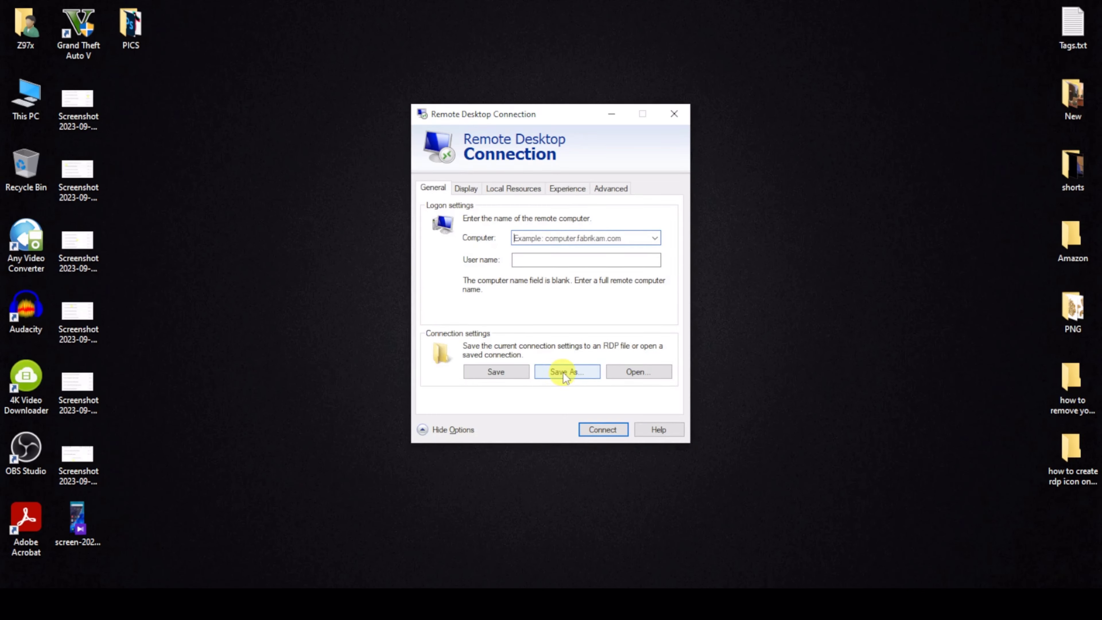
left_click(566, 372)
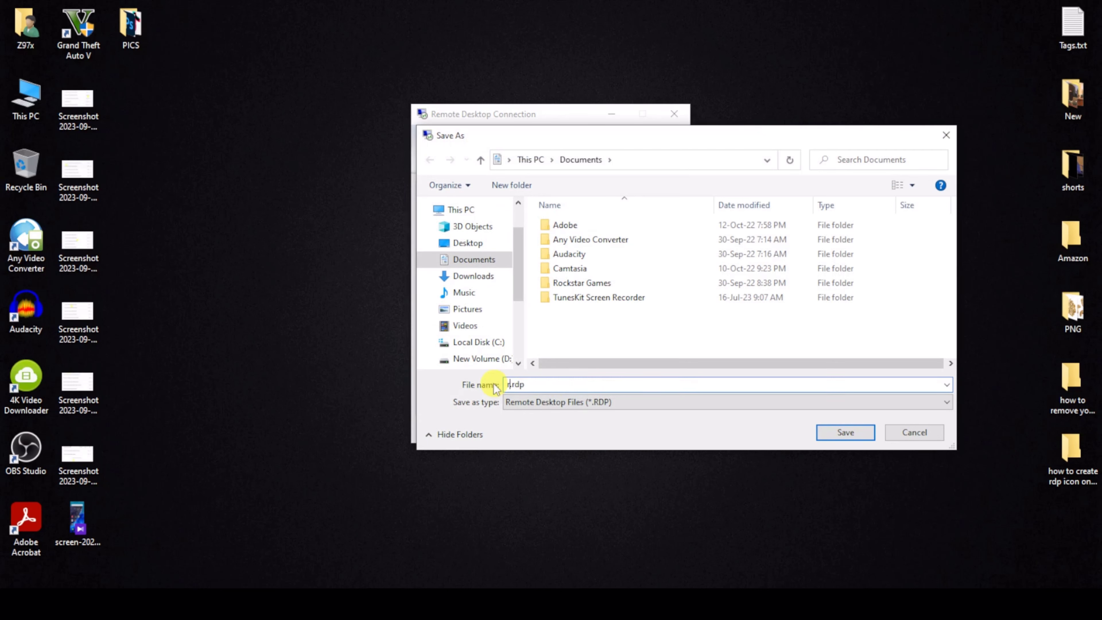
Save the connection as 'remote desktop.rdp' on the Desktop and close Remote Desktop Connection
type("emote desktop")
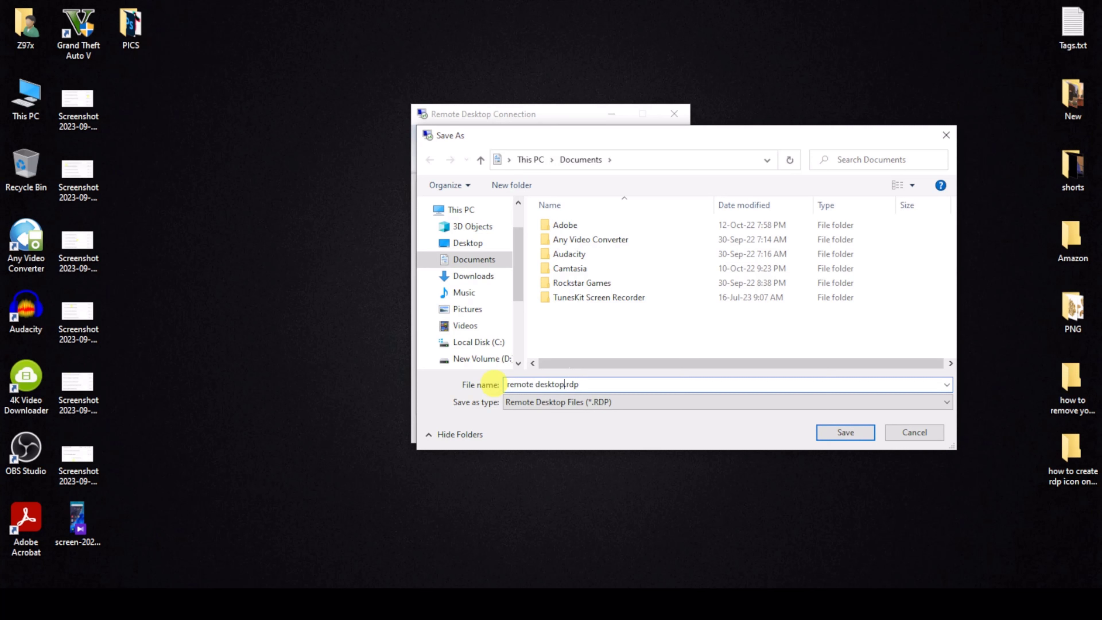
left_click(467, 243)
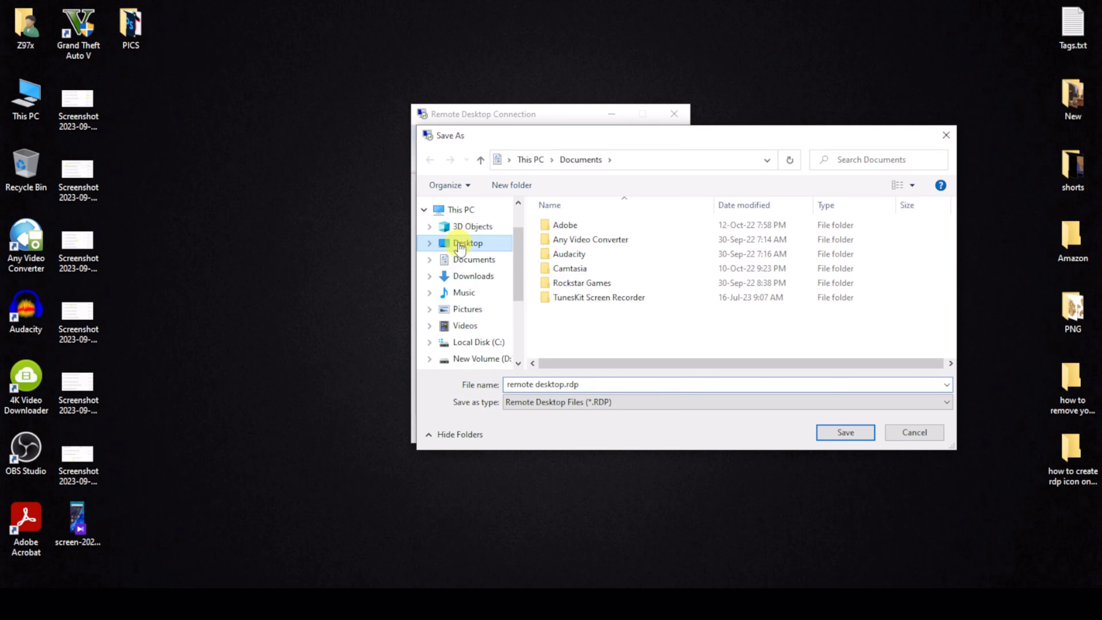
left_click(845, 432)
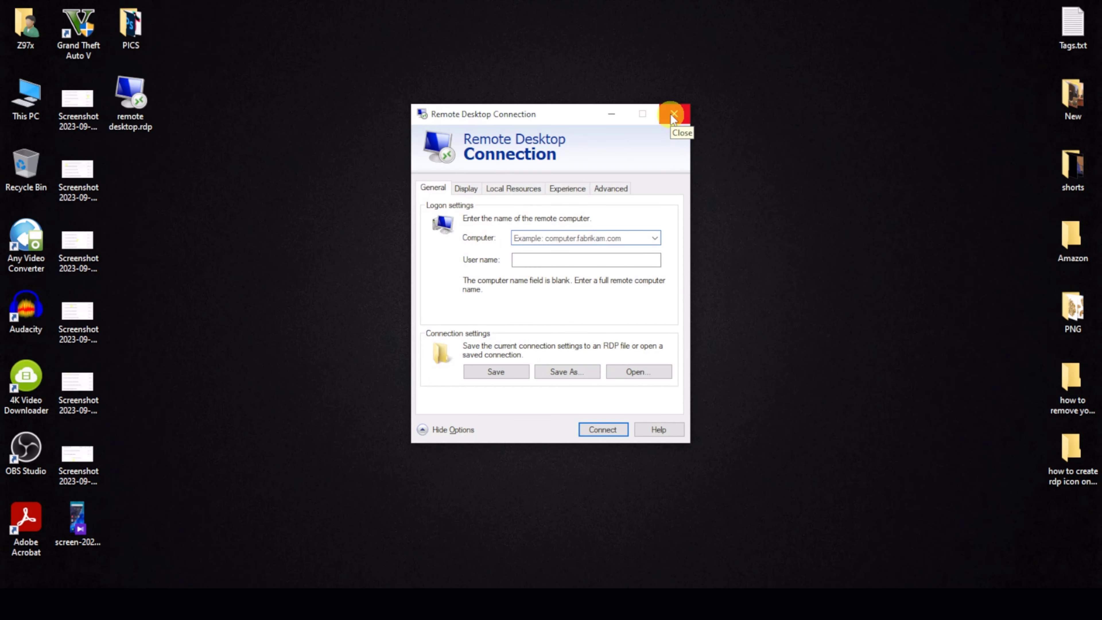
left_click(672, 113)
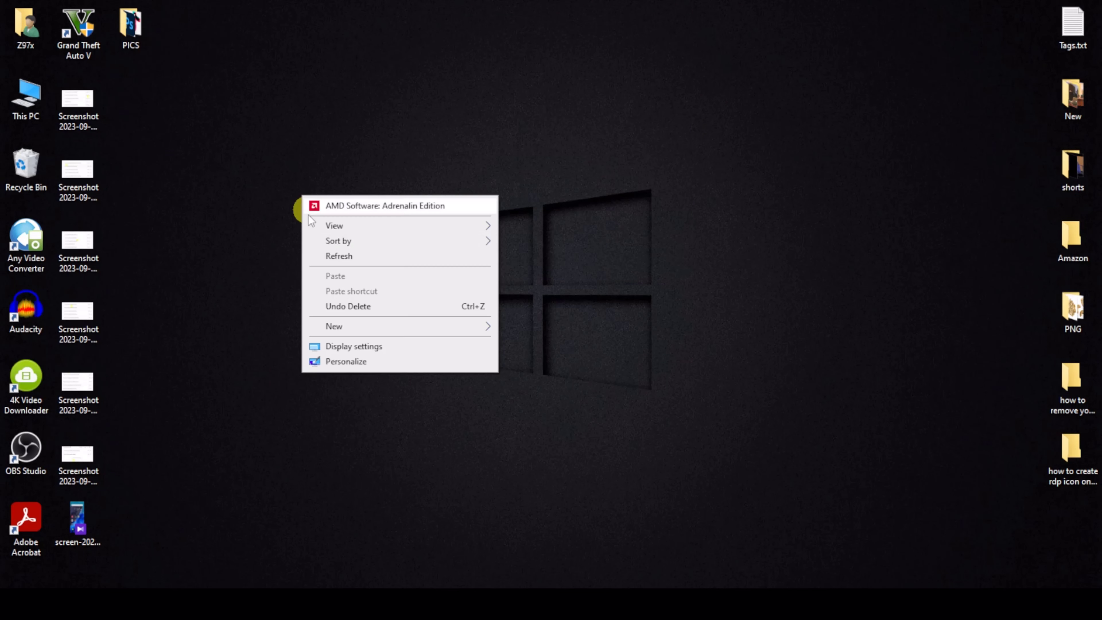
Search 'remote' again and open the file location of the Remote Desktop Connection shortcut
left_click(339, 256)
type("remote")
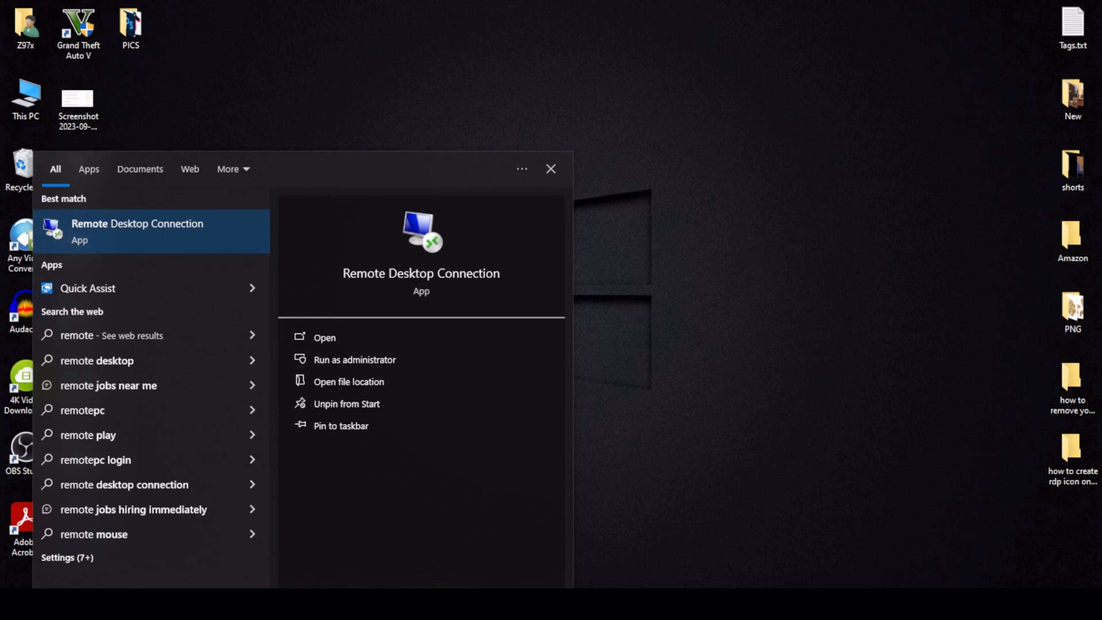
mouse_move(131, 232)
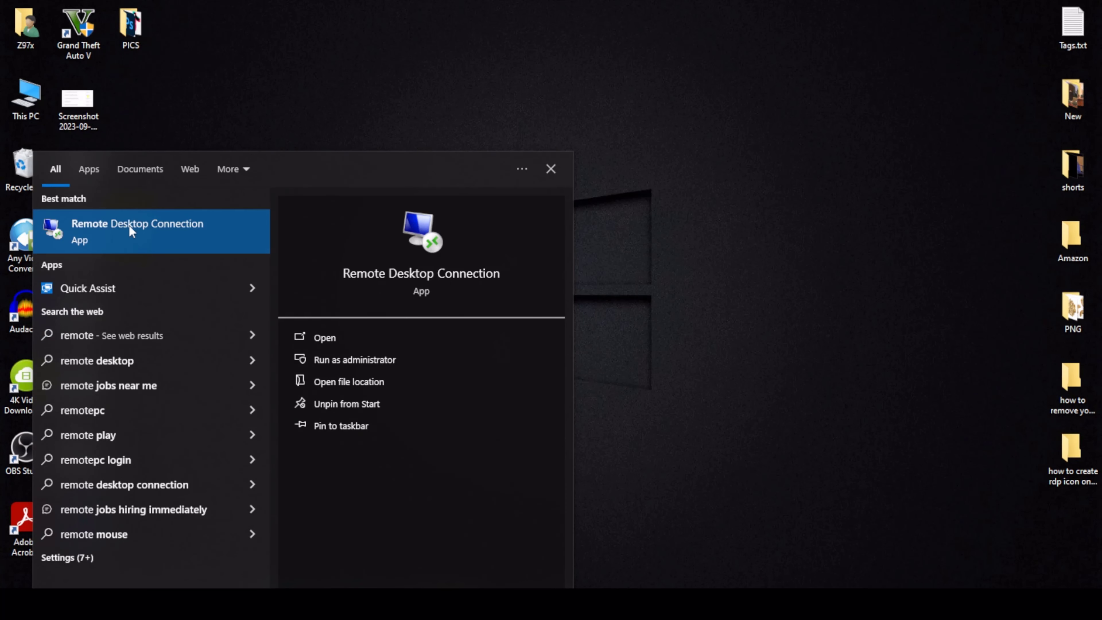
mouse_move(348, 382)
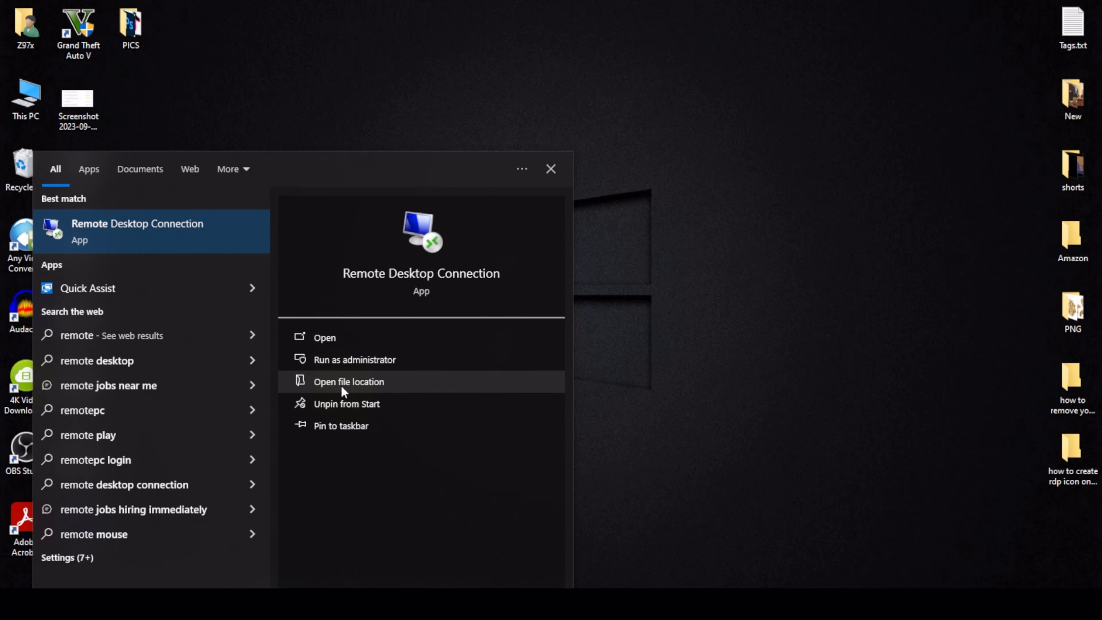
left_click(350, 382)
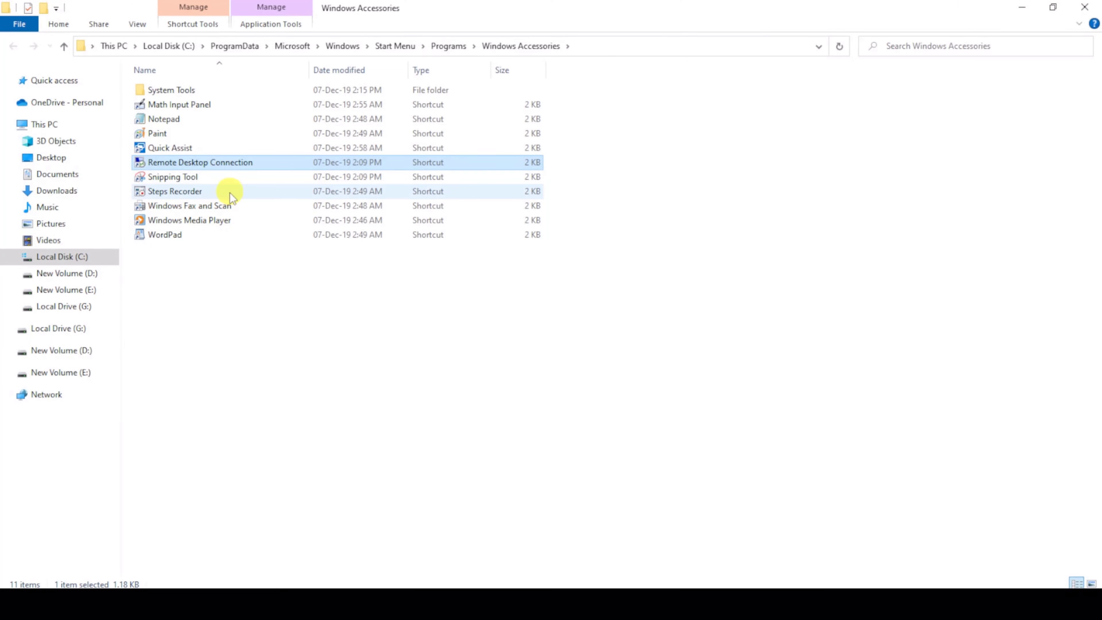
mouse_move(160, 162)
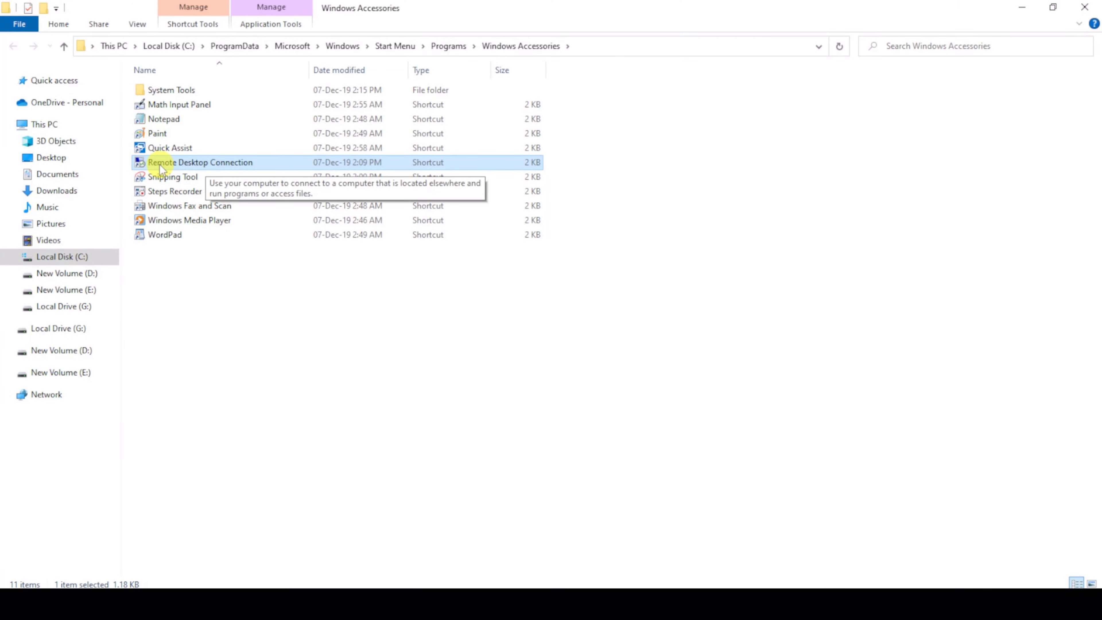
Send Remote Desktop Connection to Desktop as a shortcut and drag it toward the centre
right_click(200, 162)
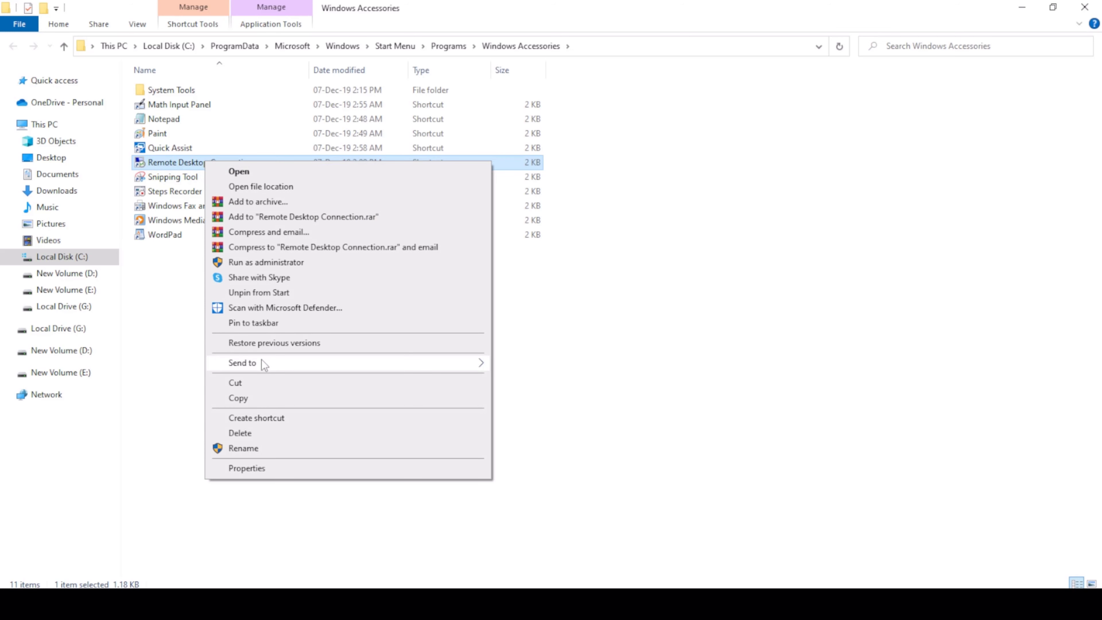
mouse_move(243, 363)
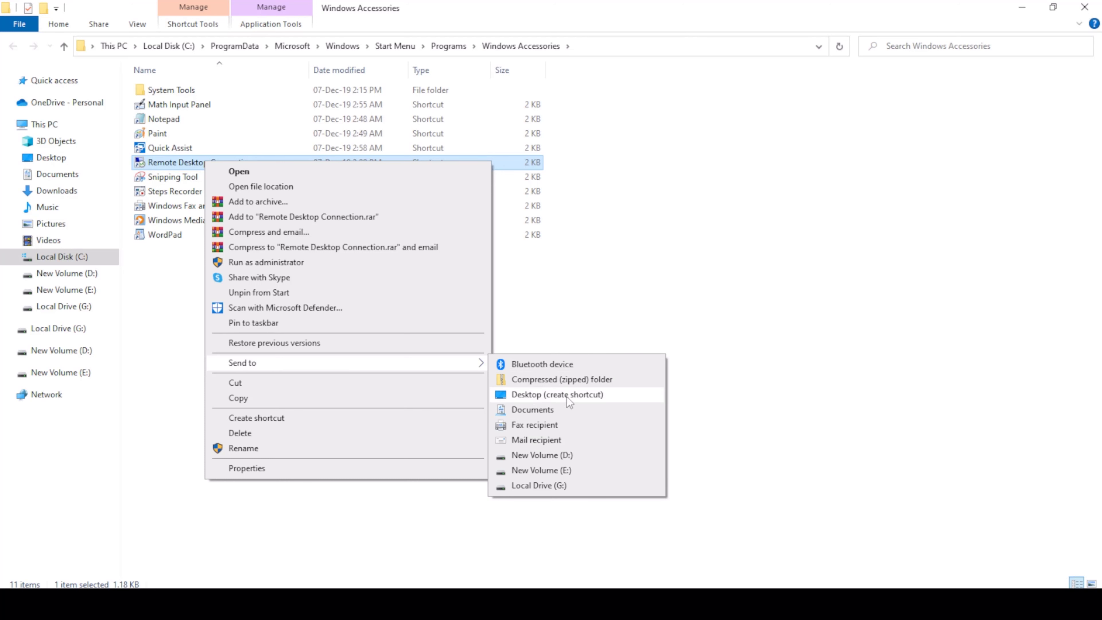
left_click(557, 394)
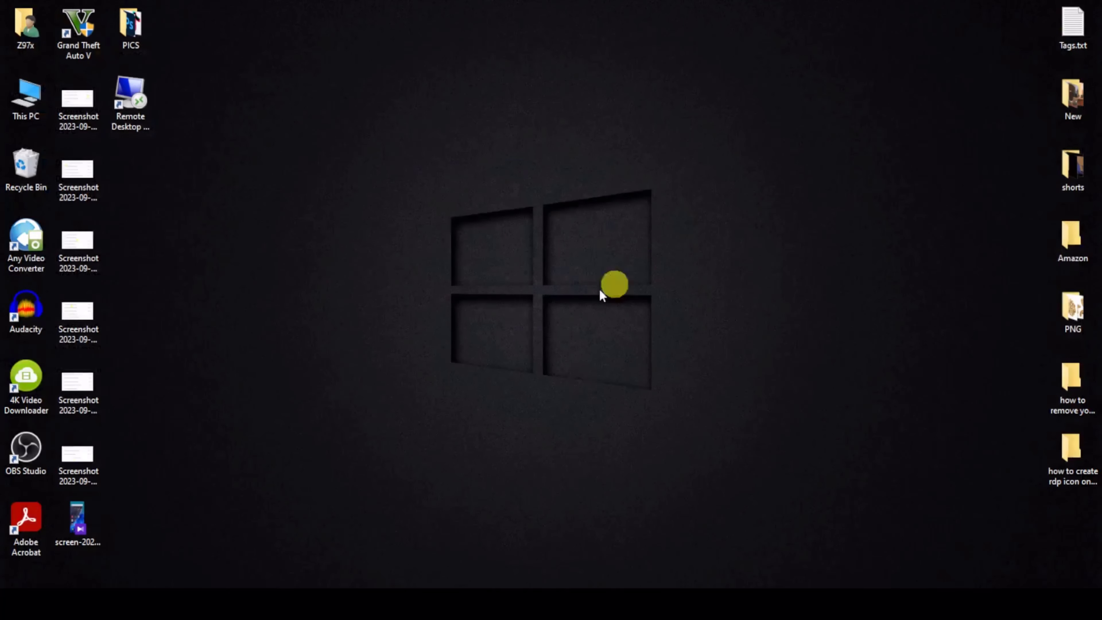
left_click_drag(130, 98, 339, 321)
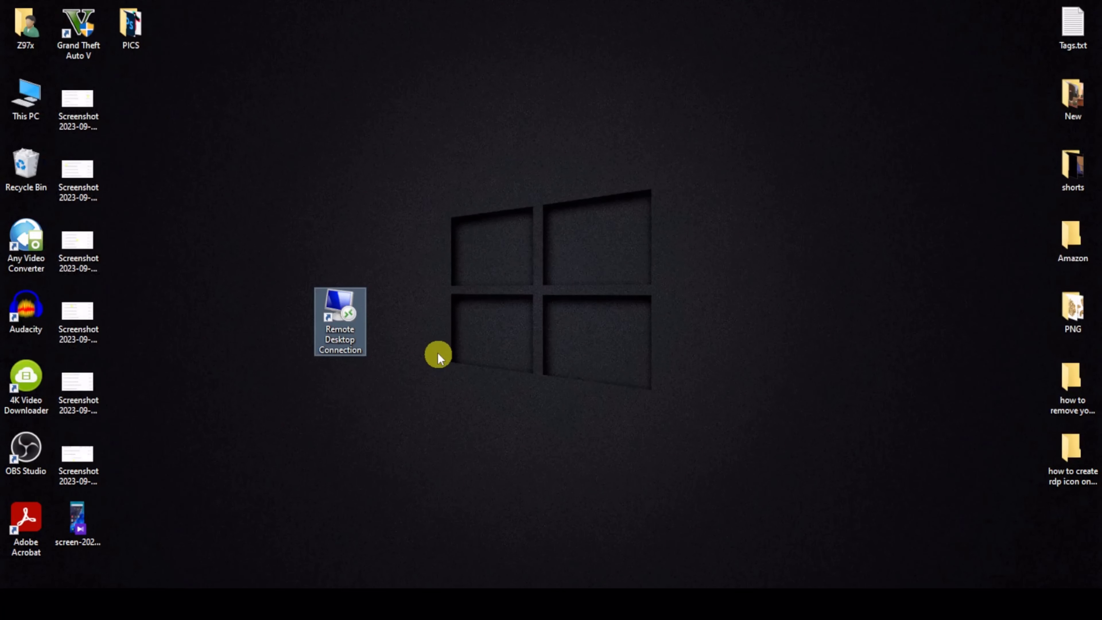
mouse_move(381, 264)
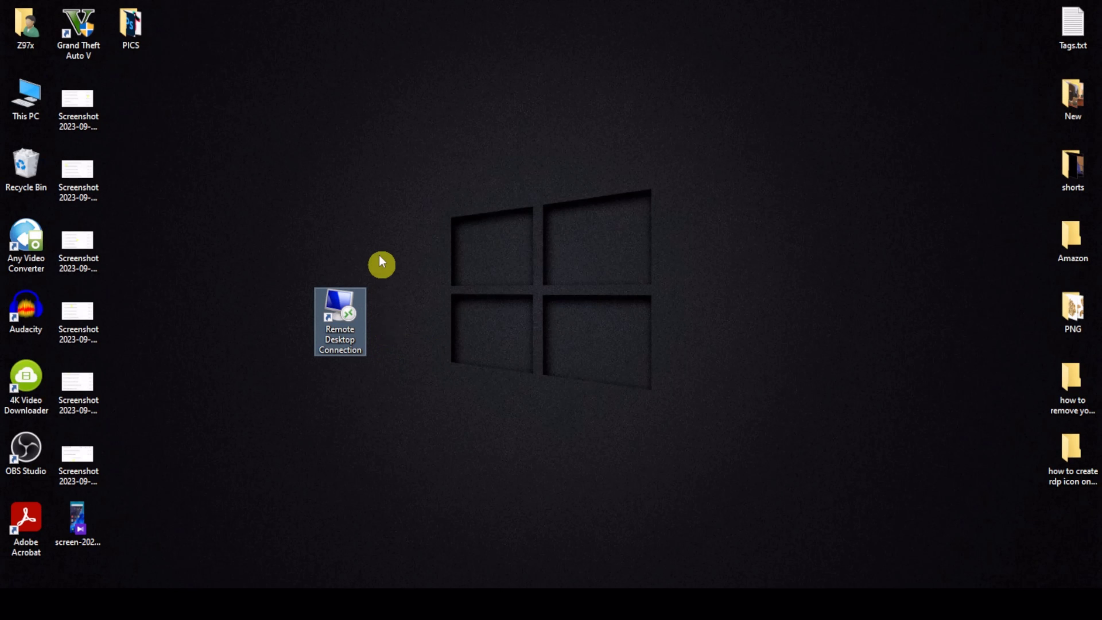